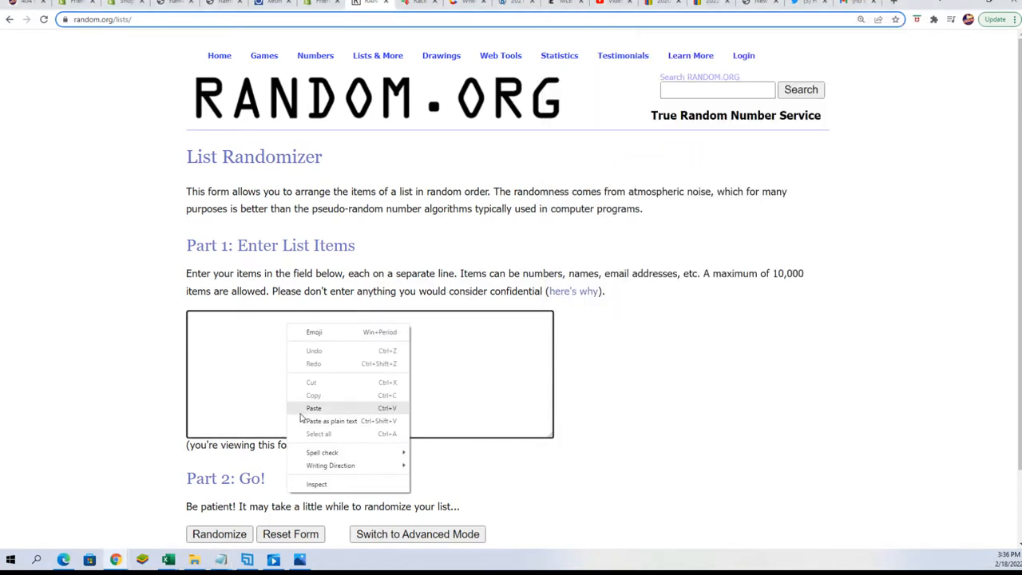
Paste the 24 owner names into the list box and randomize them, reshuffling with Again! six more times.
click(313, 408)
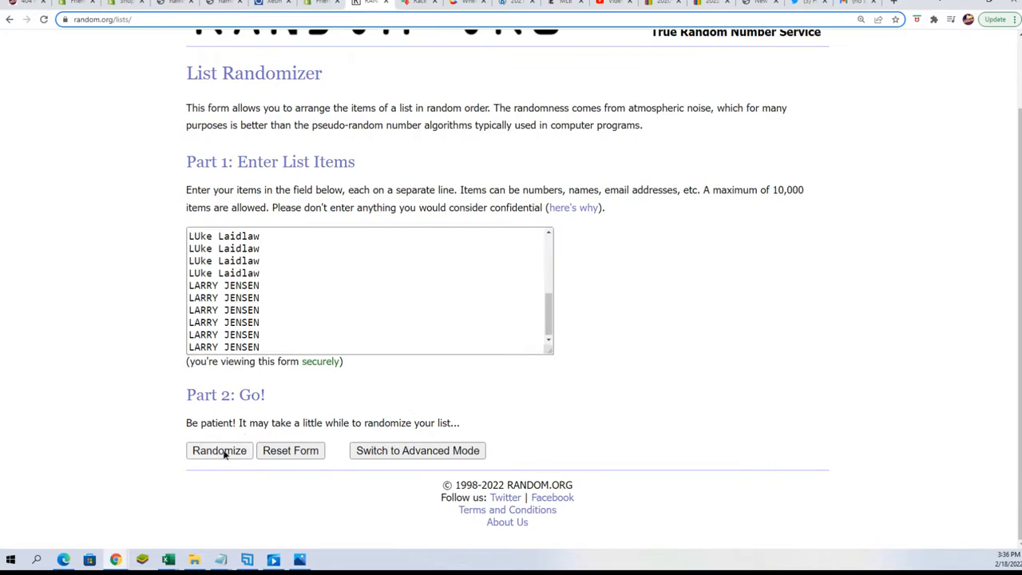
click(218, 451)
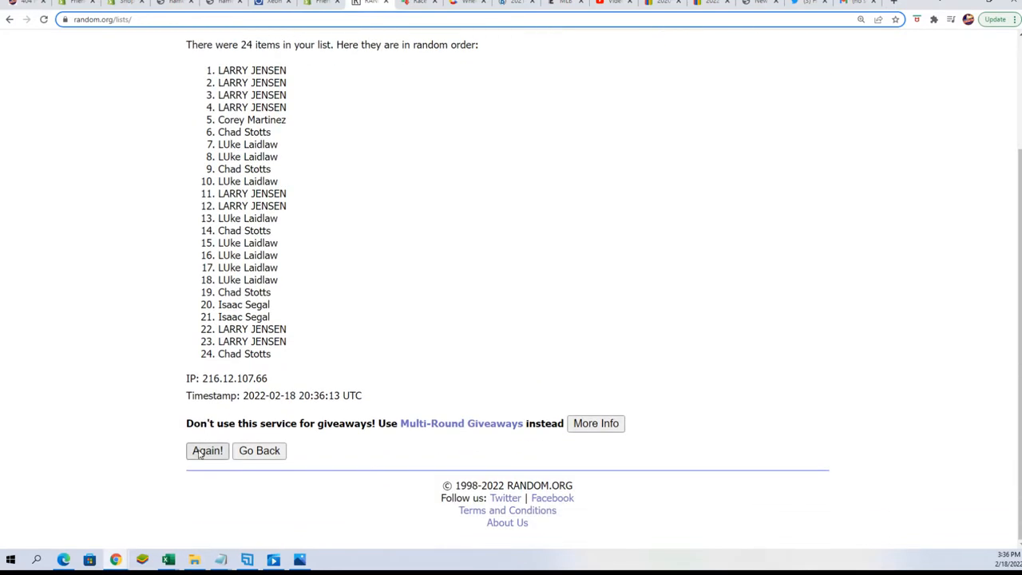
click(207, 450)
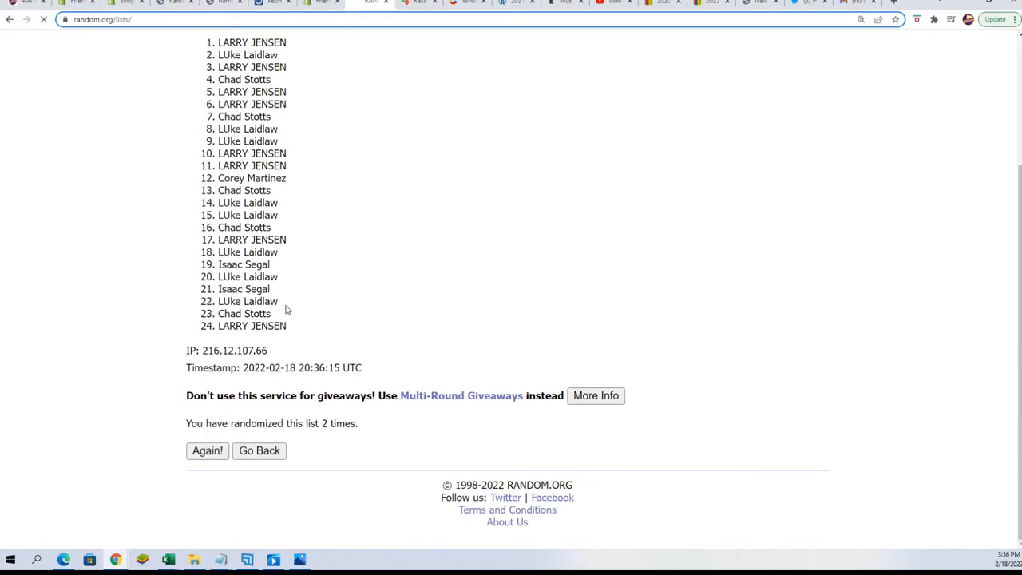
click(208, 450)
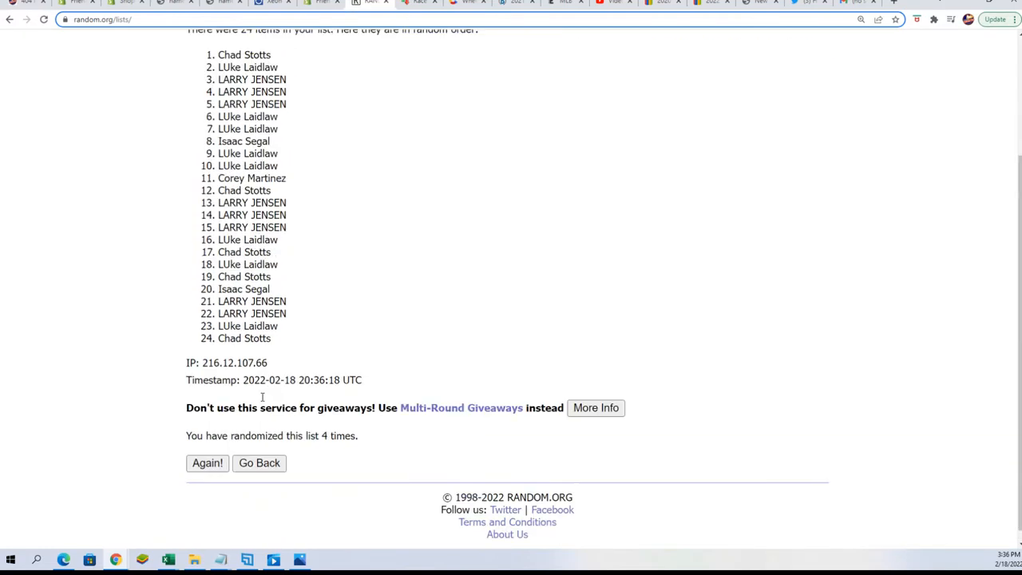
click(207, 463)
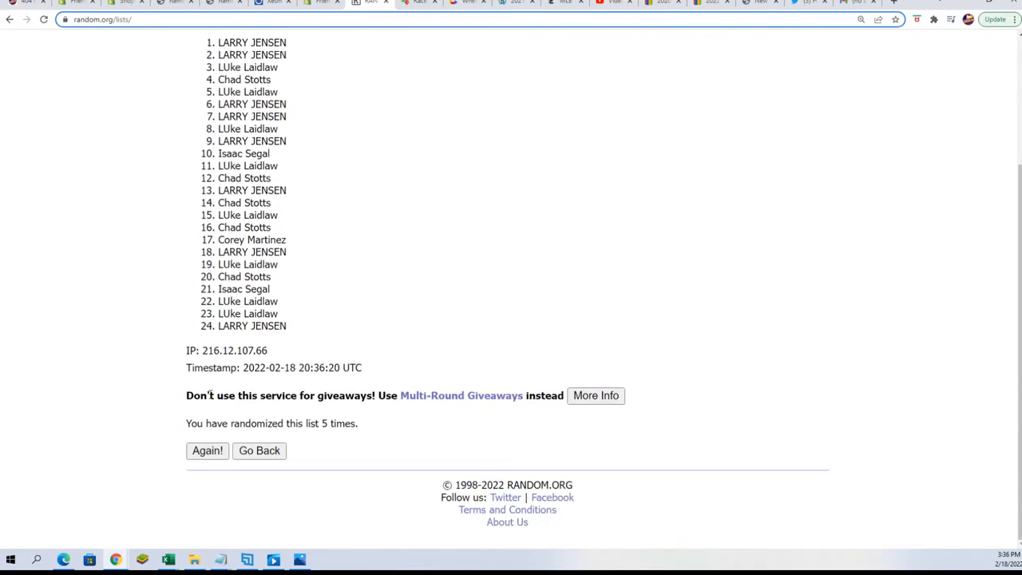
click(207, 451)
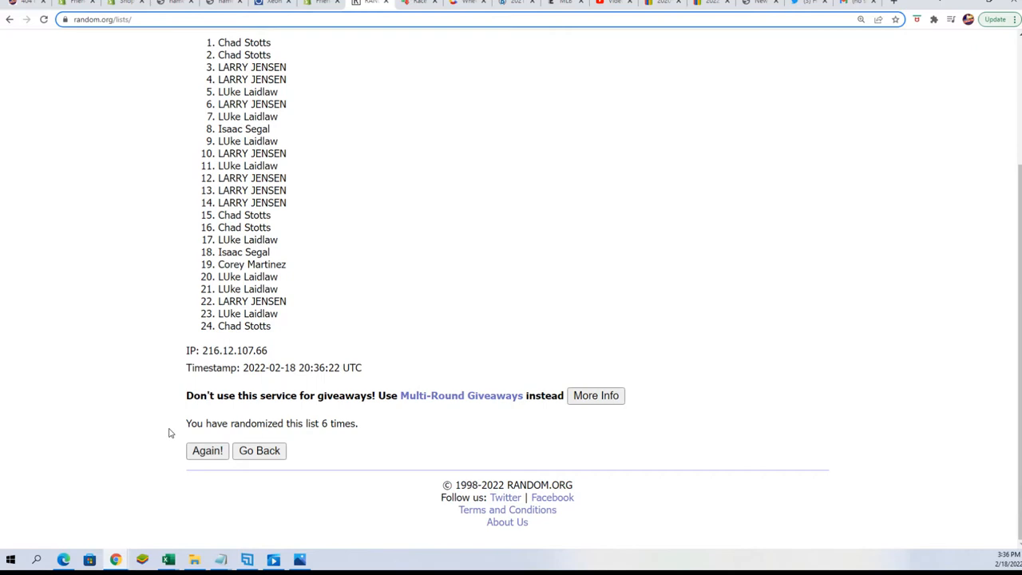
click(207, 450)
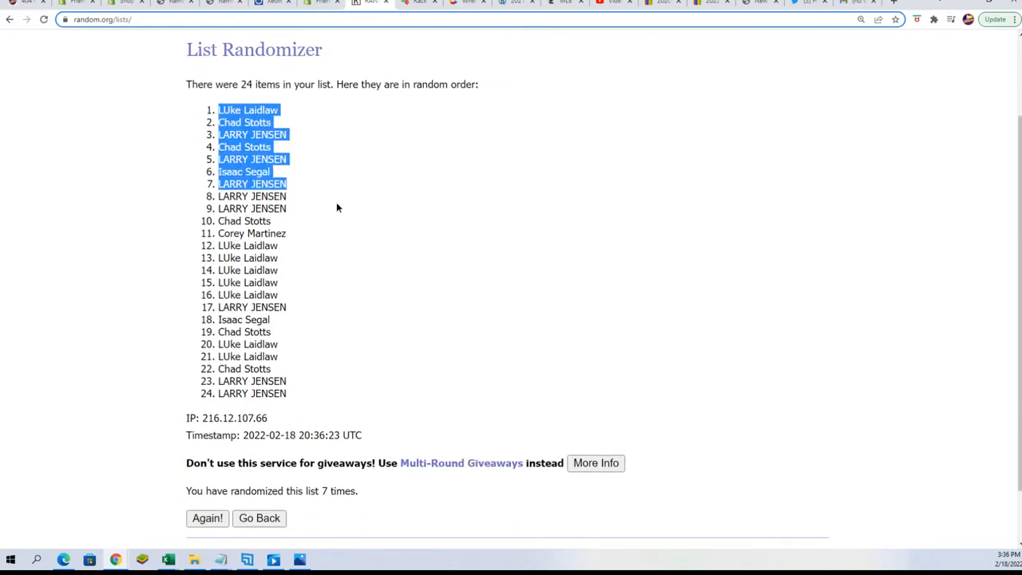
Copy the shuffled owner names and paste them as plain Text into cell A2 under OWNERS via Paste Special.
right_click(248, 331)
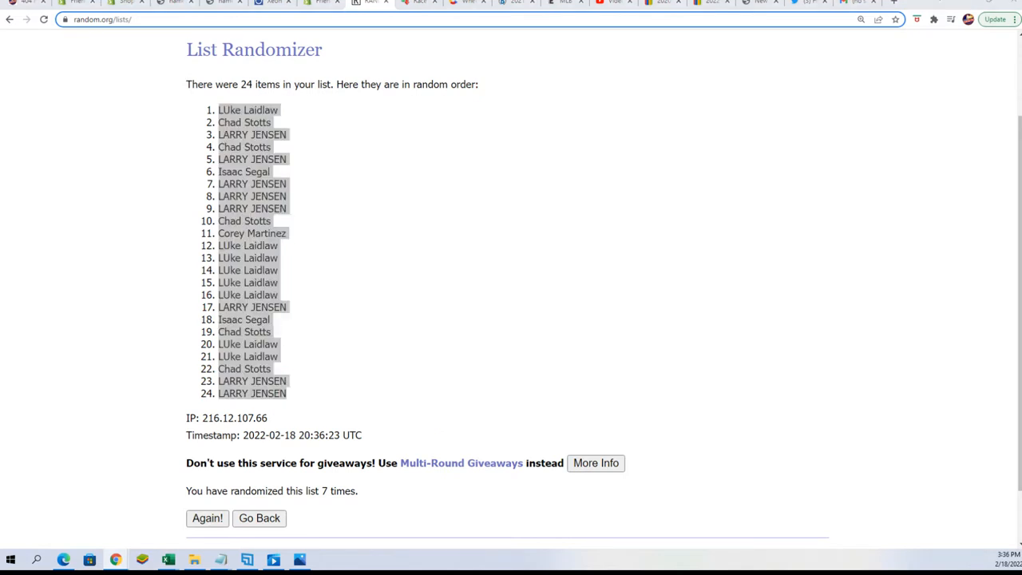
right_click(606, 174)
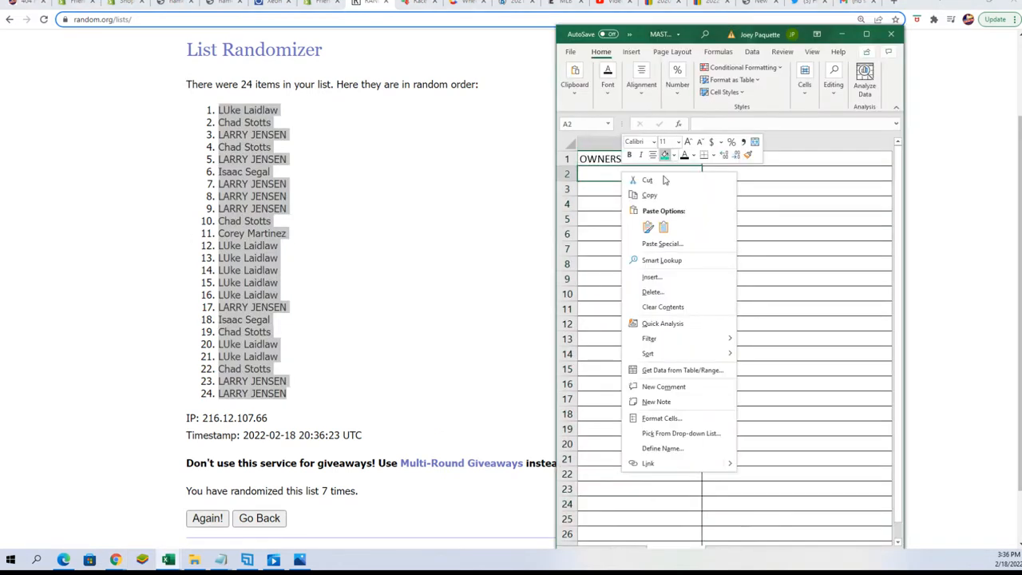
click(661, 243)
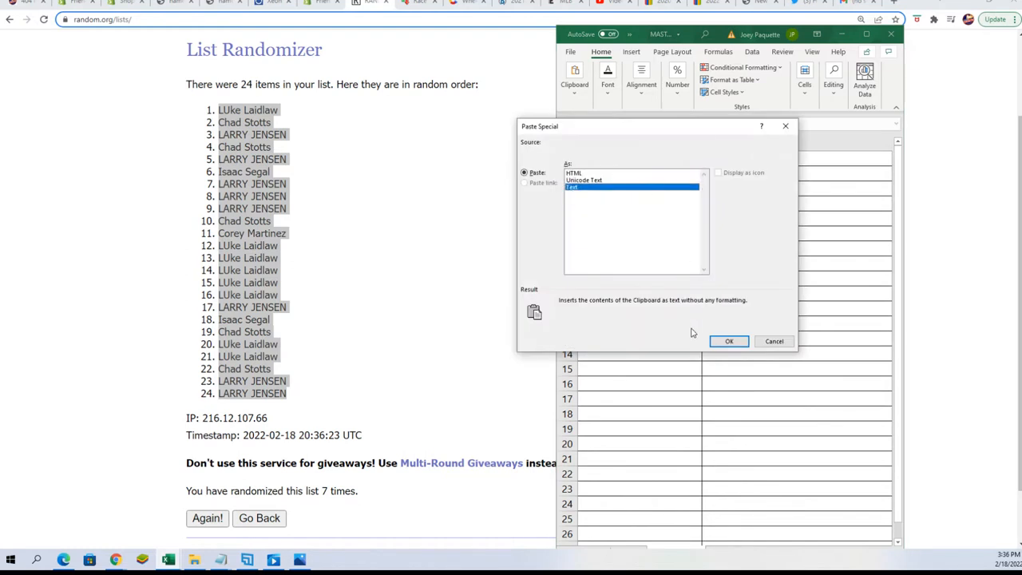
click(728, 342)
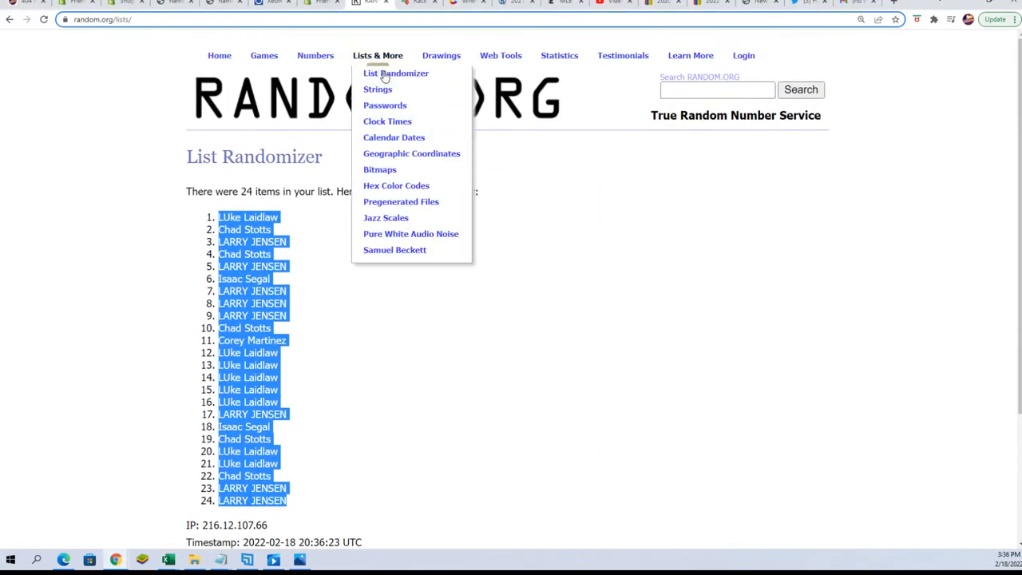
Start a fresh List Randomizer with the 24 sports divisions and randomize them, reshuffling six more times.
click(396, 74)
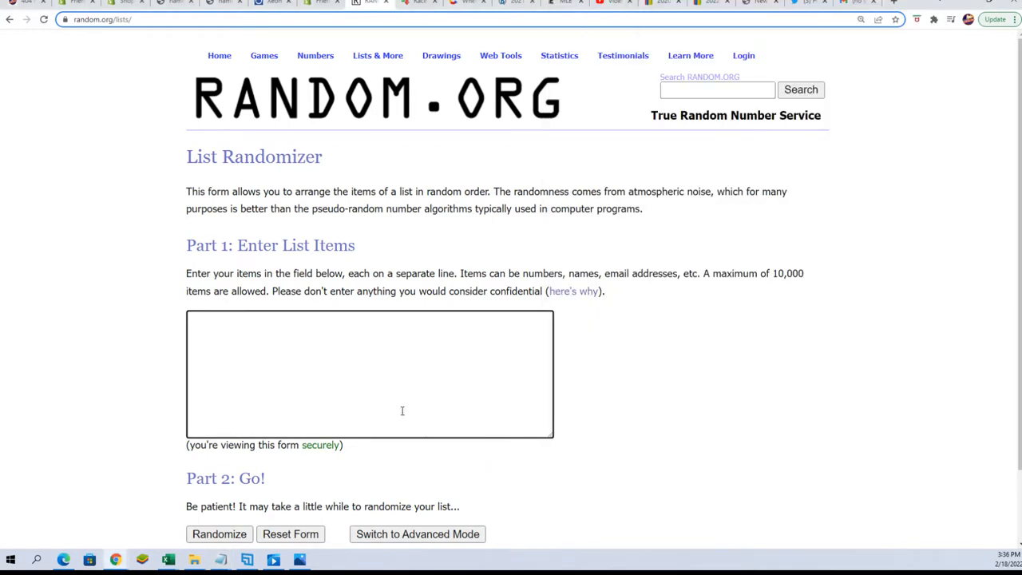
click(219, 534)
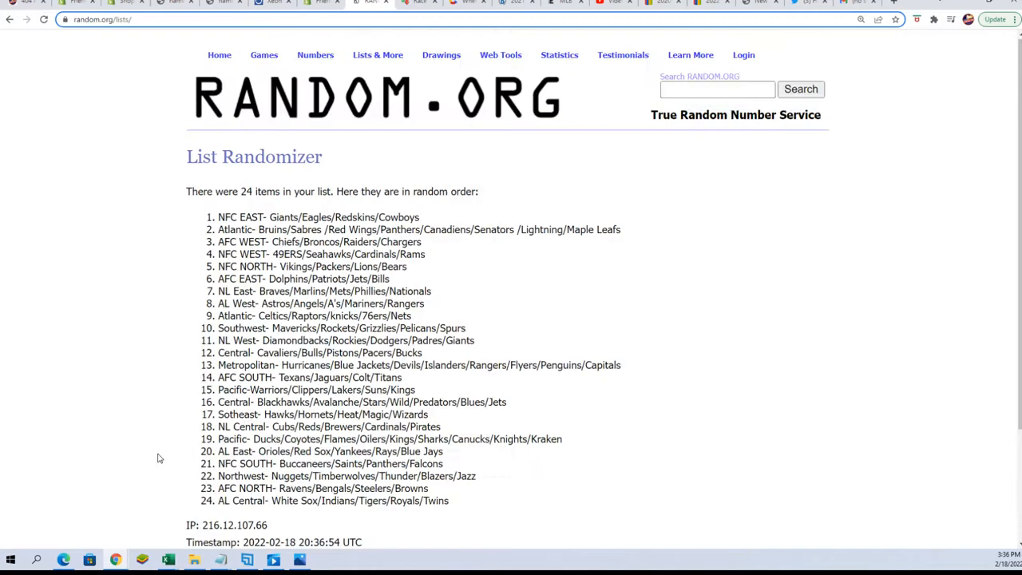
click(208, 451)
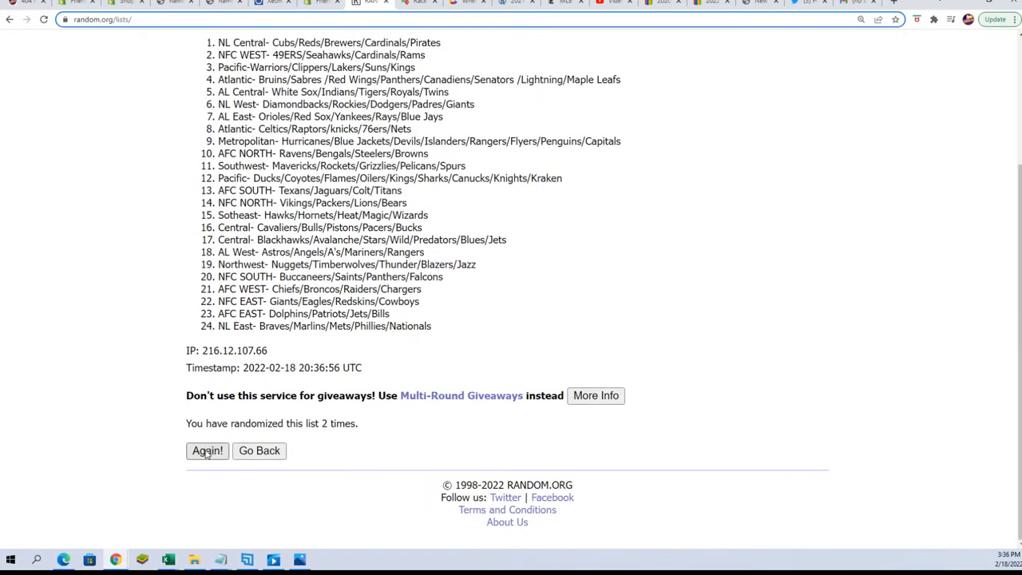
click(208, 450)
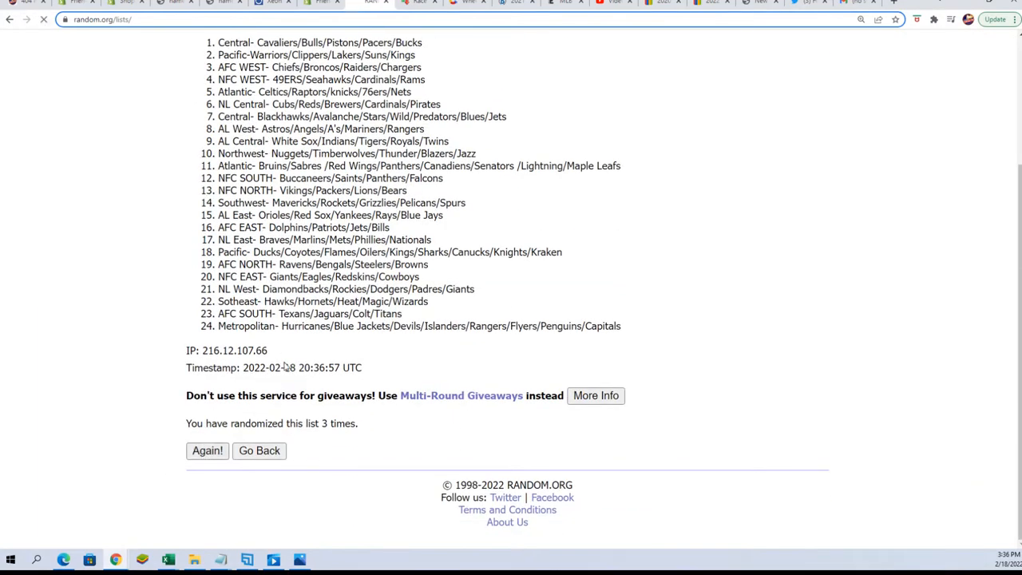
click(207, 450)
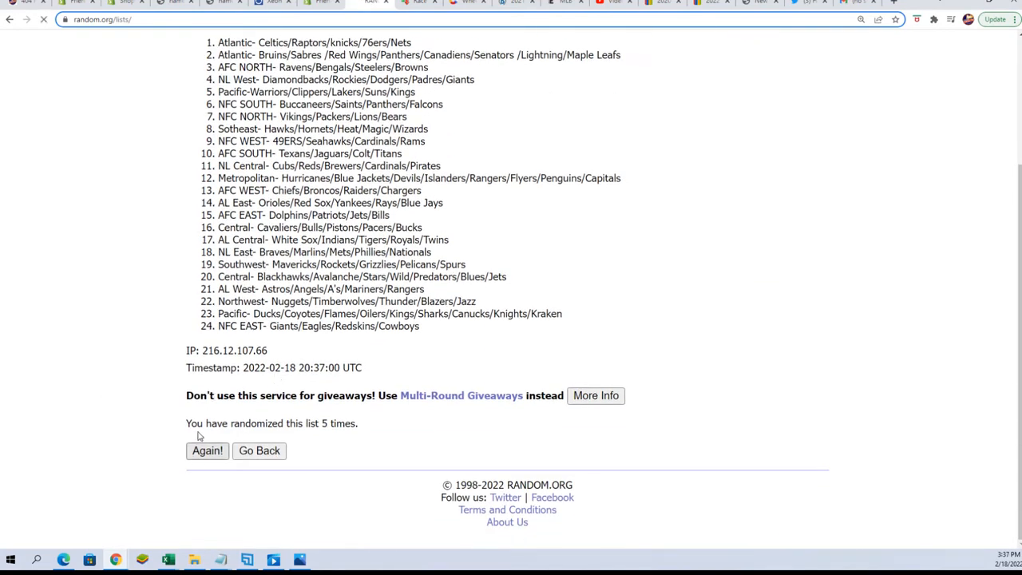
click(208, 450)
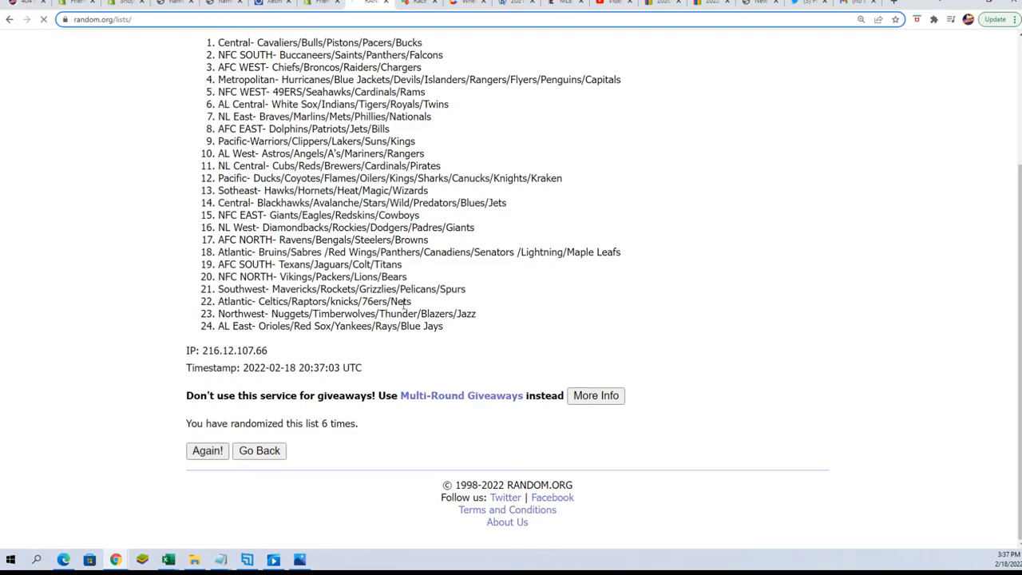
click(207, 450)
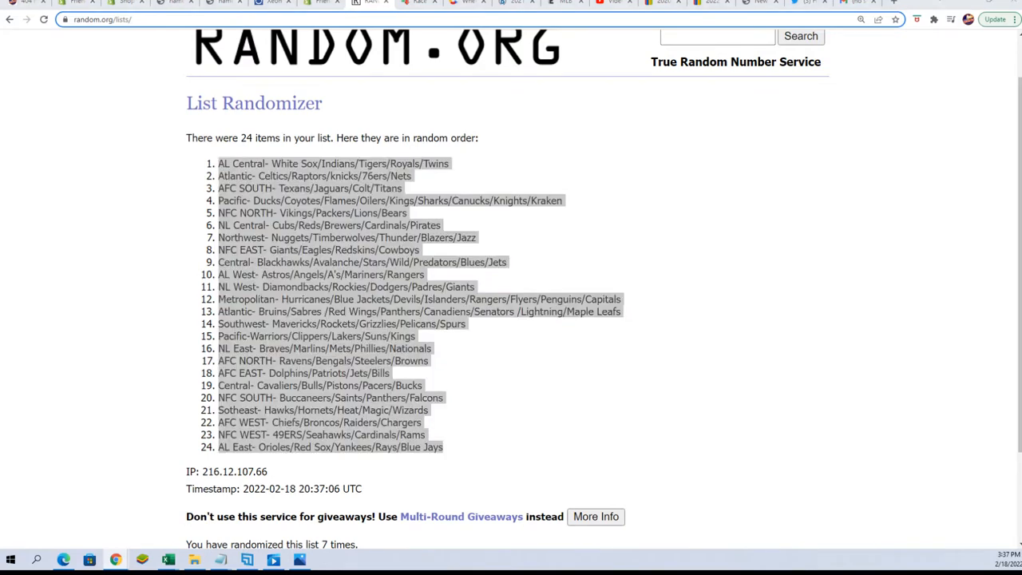
Paste the shuffled divisions as plain Text into B2 so each owner row gets one division.
click(167, 559)
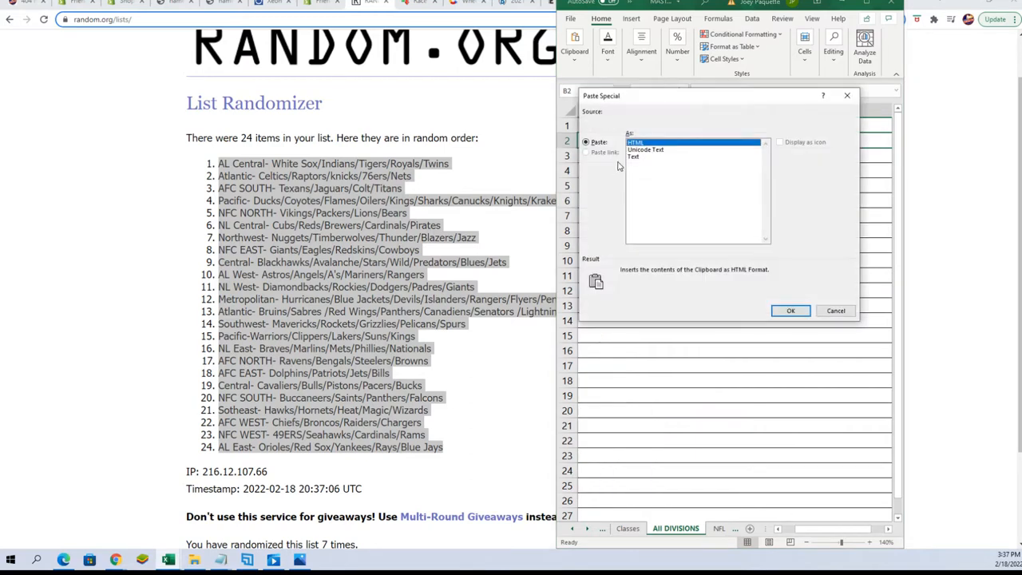
click(788, 310)
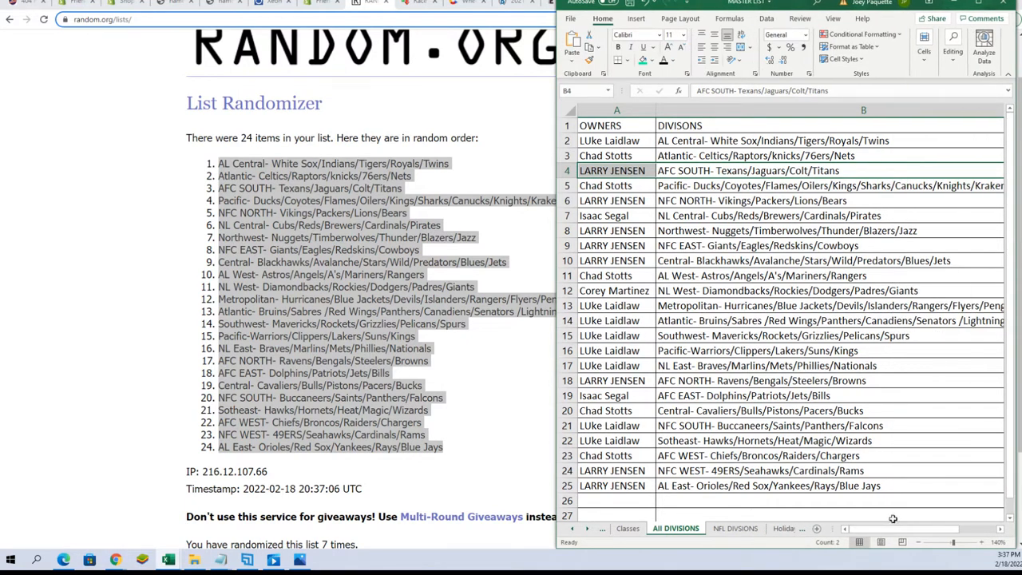
mouse_move(929, 438)
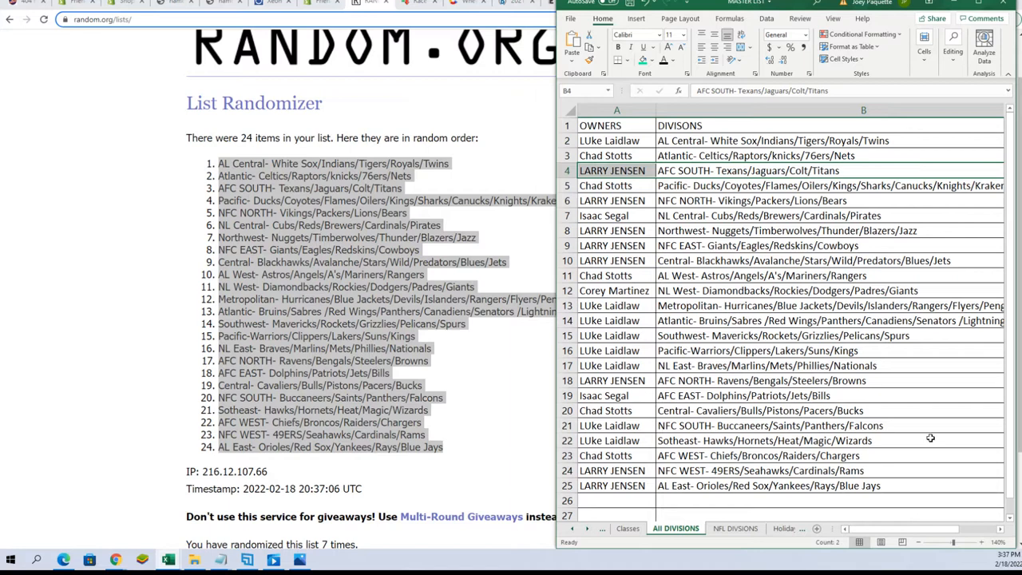
mouse_move(852, 379)
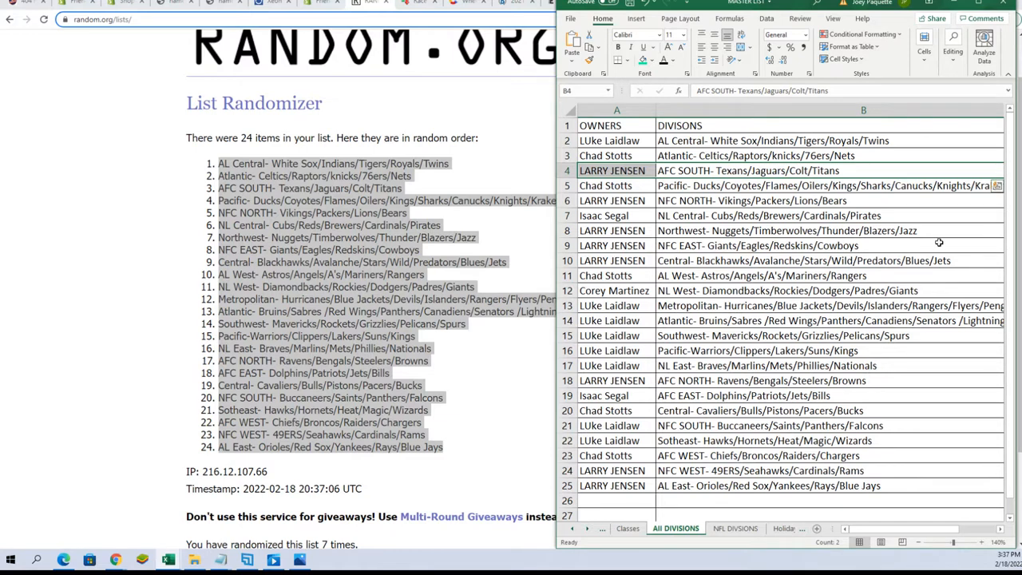
mouse_move(843, 180)
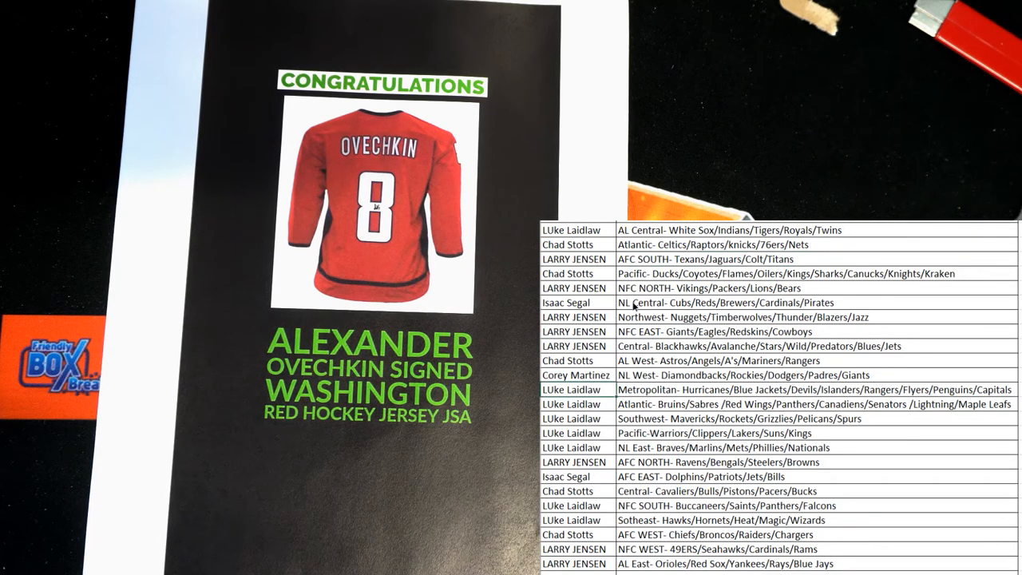
click(576, 390)
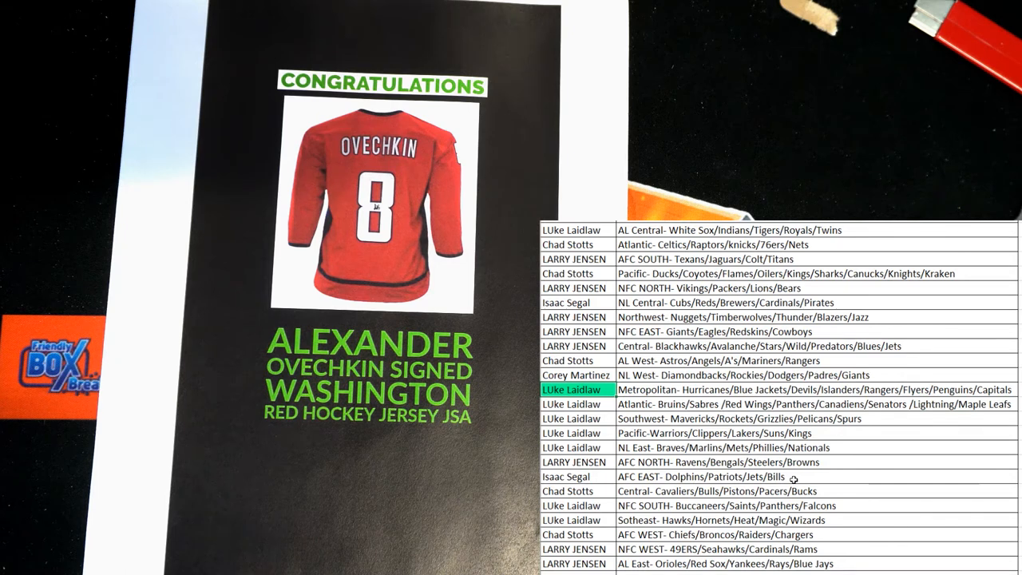